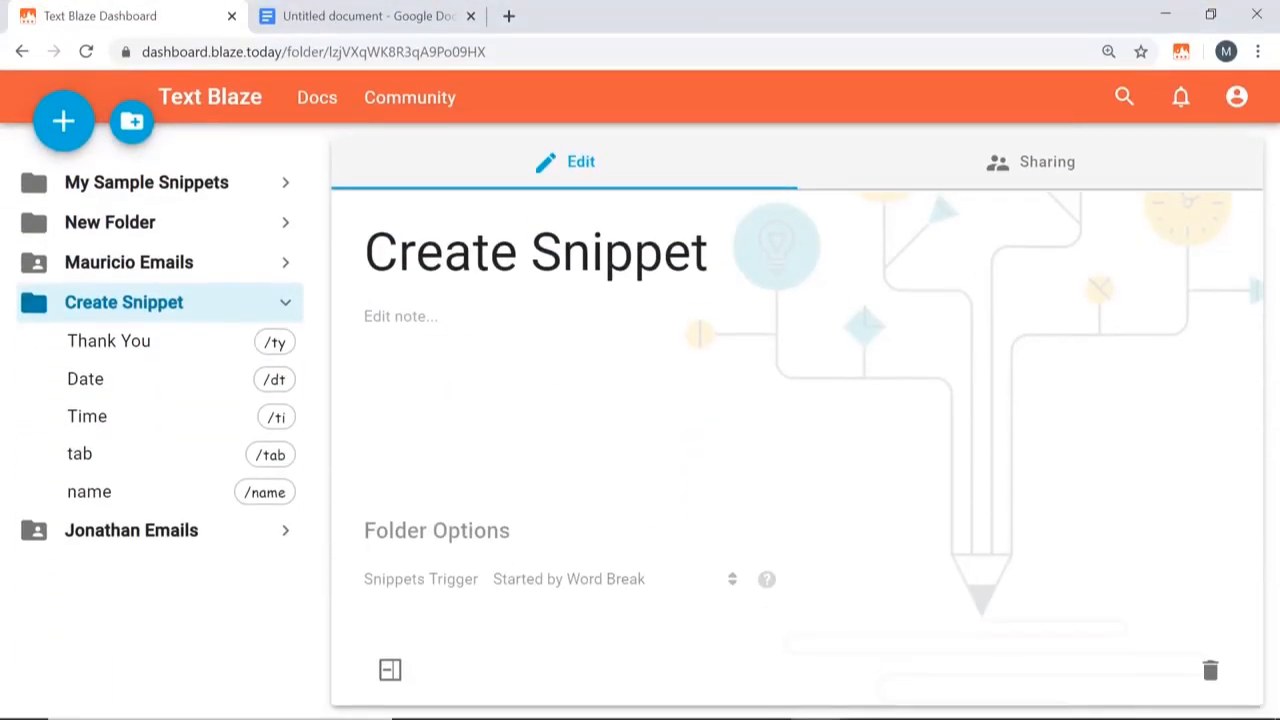
mouse_move(852, 300)
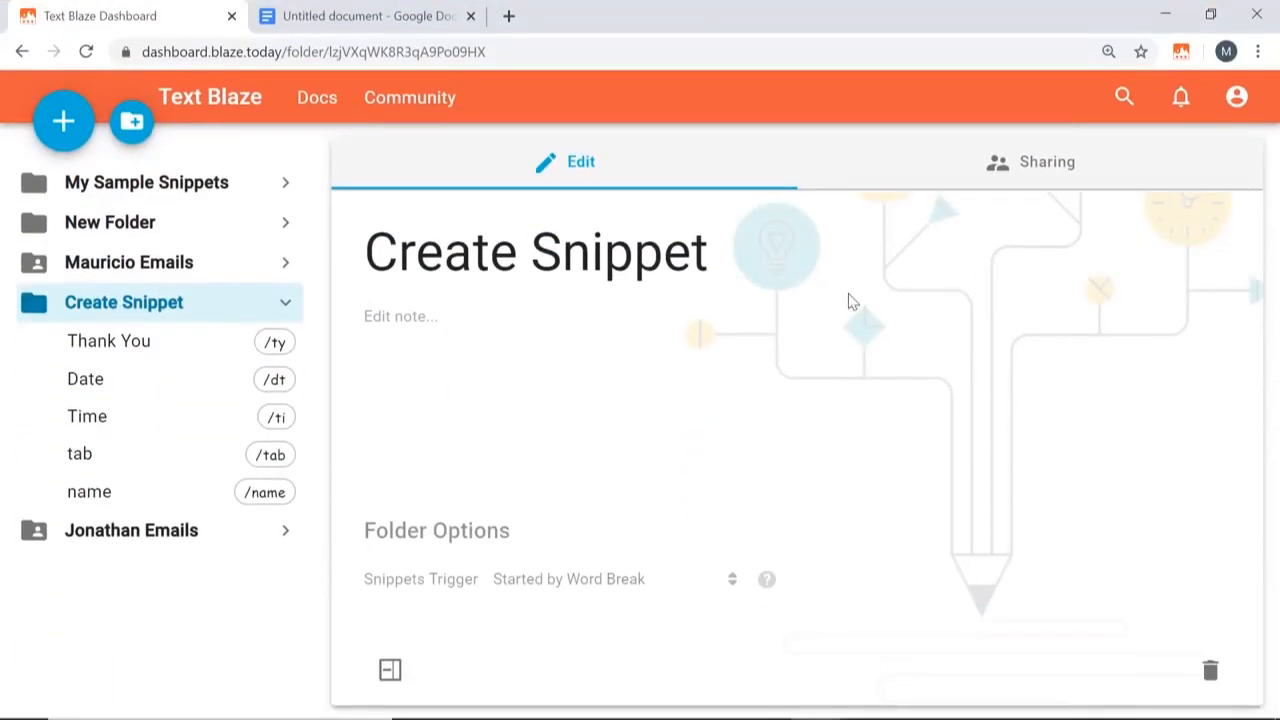
mouse_move(184, 216)
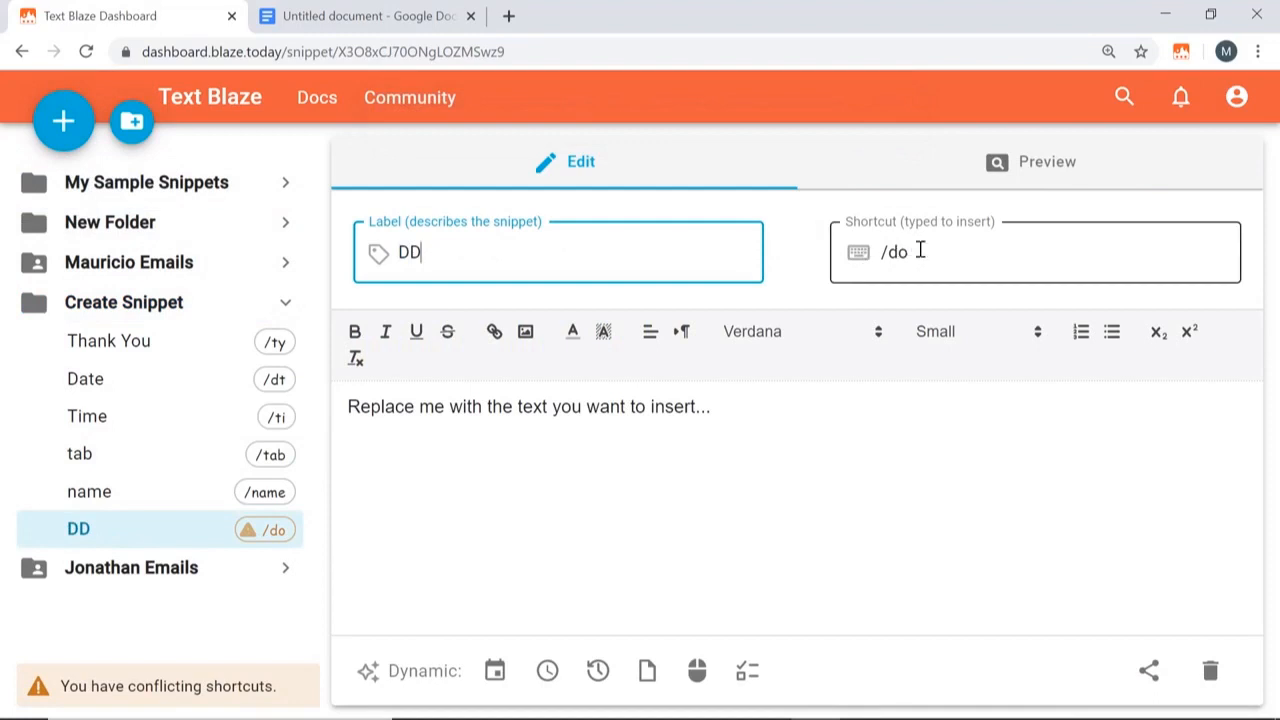
- Set the shortcut to /dd and write the apology sentence offering a discount on the next purchase
type("/dd")
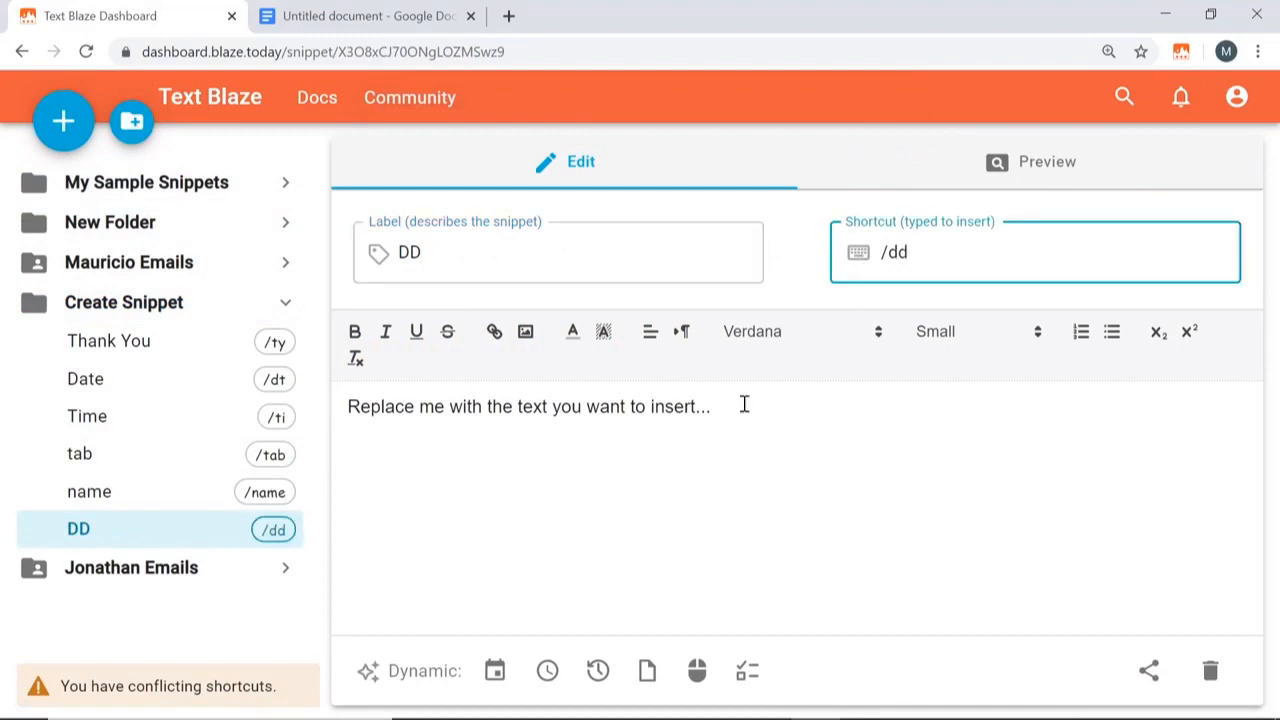
triple_click(528, 406)
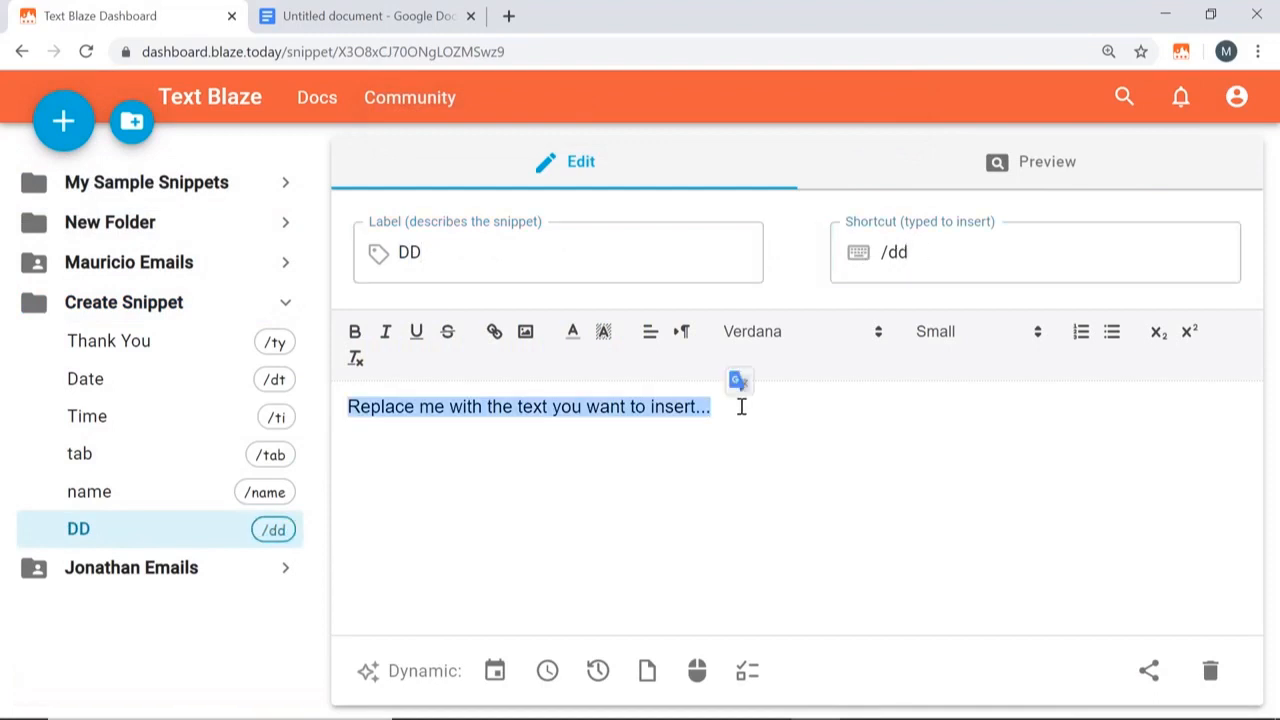
type("I'm so sorry to hear about your issue, please allow us to give you a discount on your next purchase.")
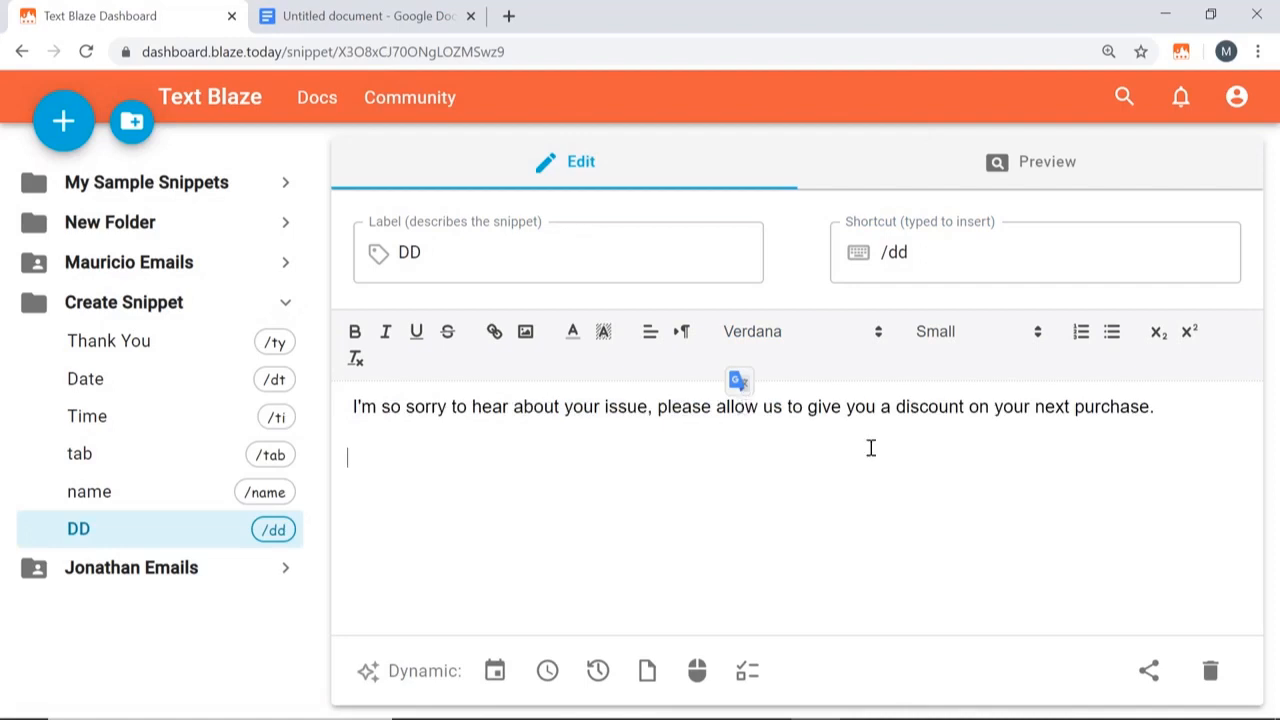
mouse_move(890, 456)
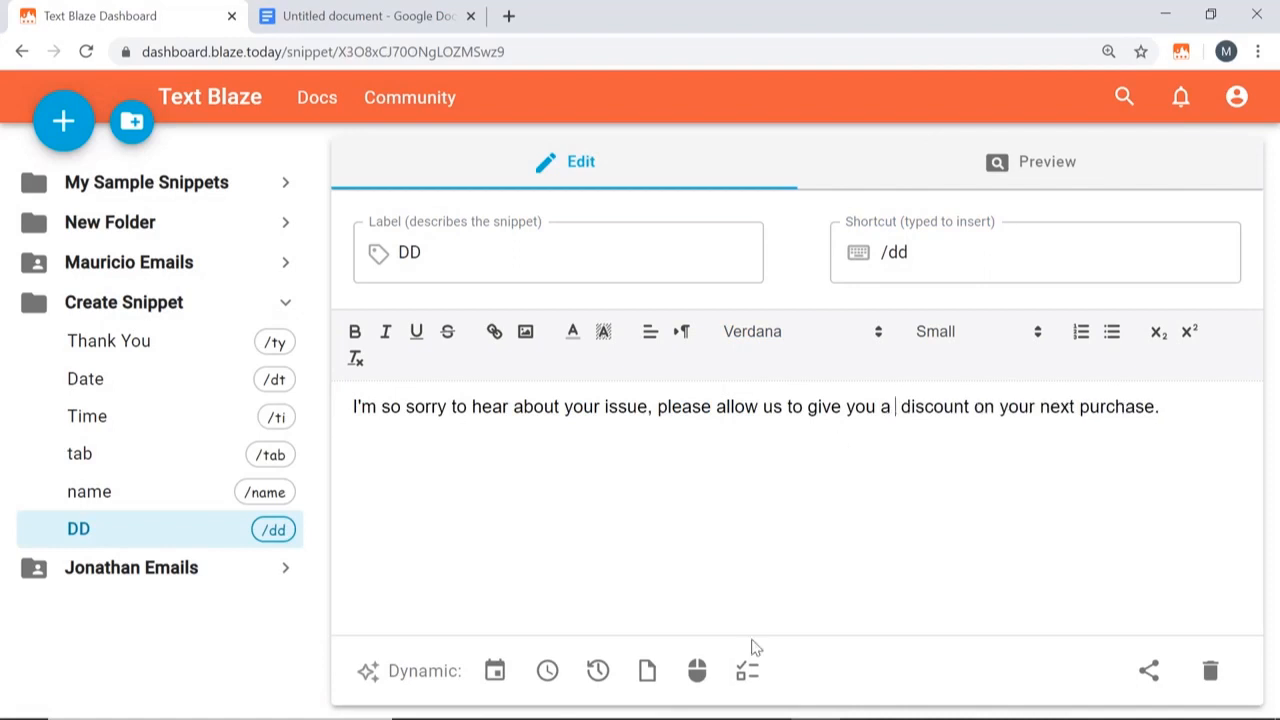
mouse_move(748, 670)
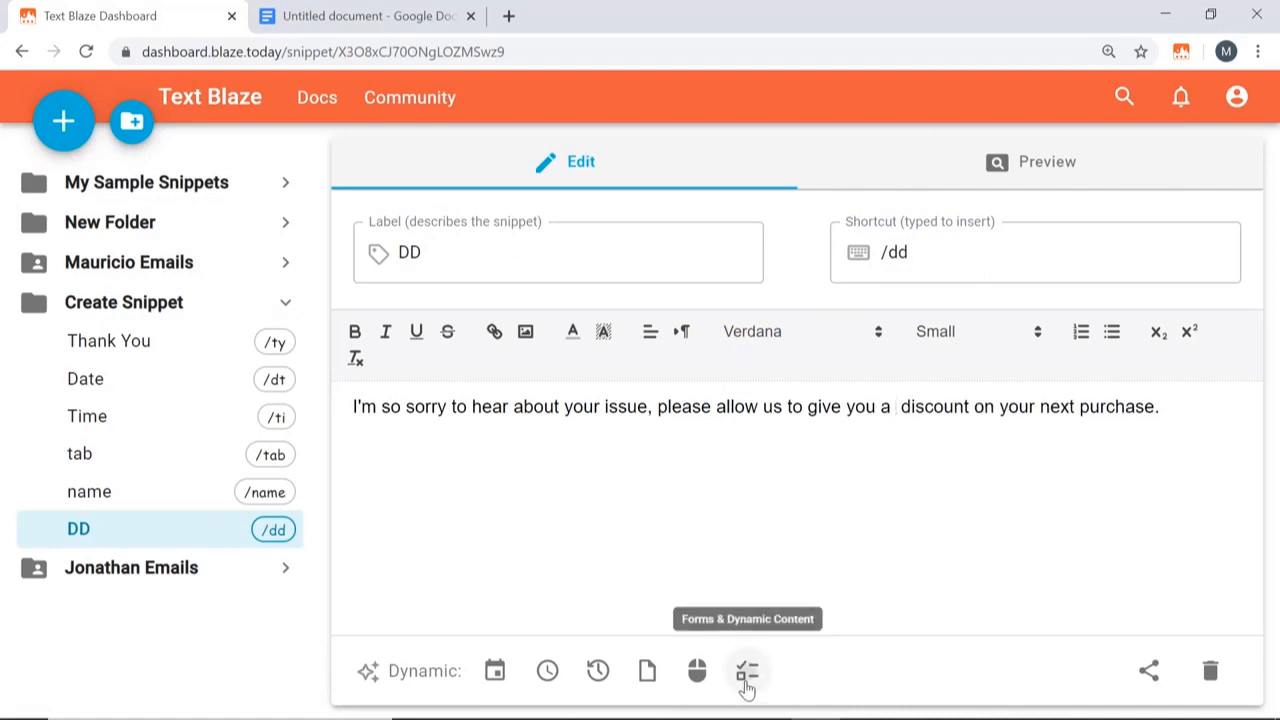
- Insert a Dropdown Menu Field with choices 10%, 15%, 20% into the message
left_click(748, 670)
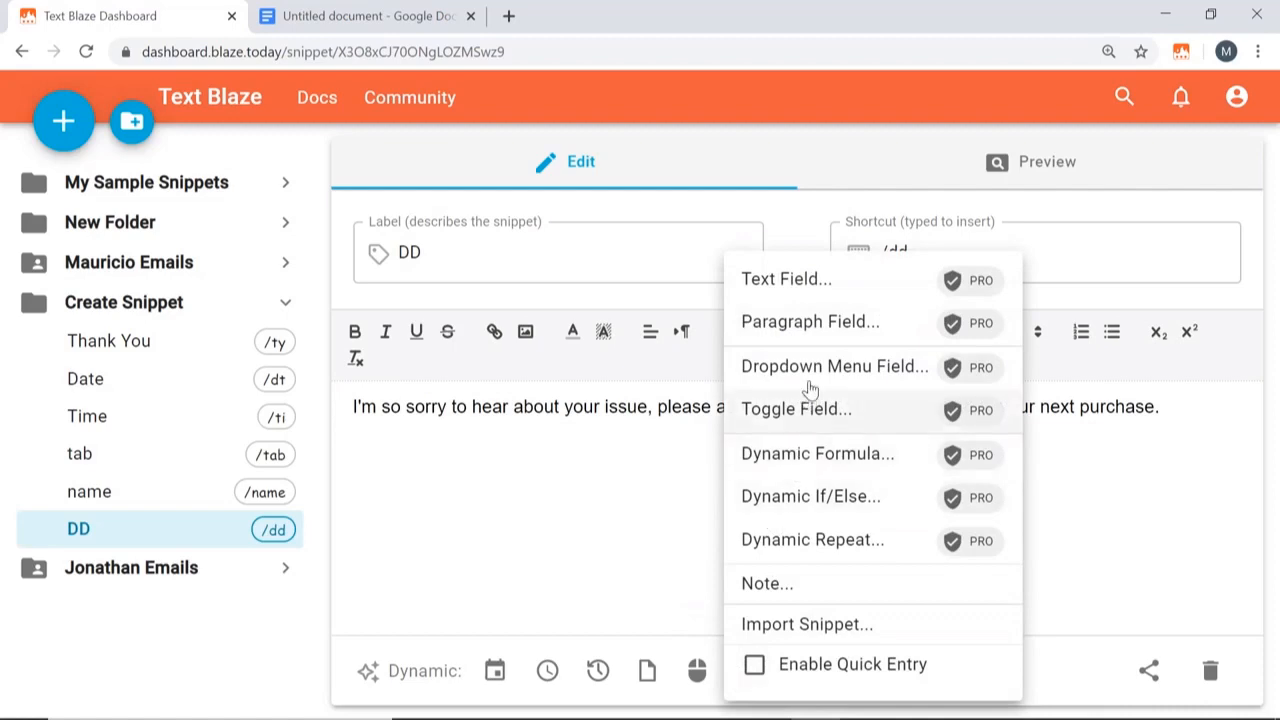
left_click(832, 364)
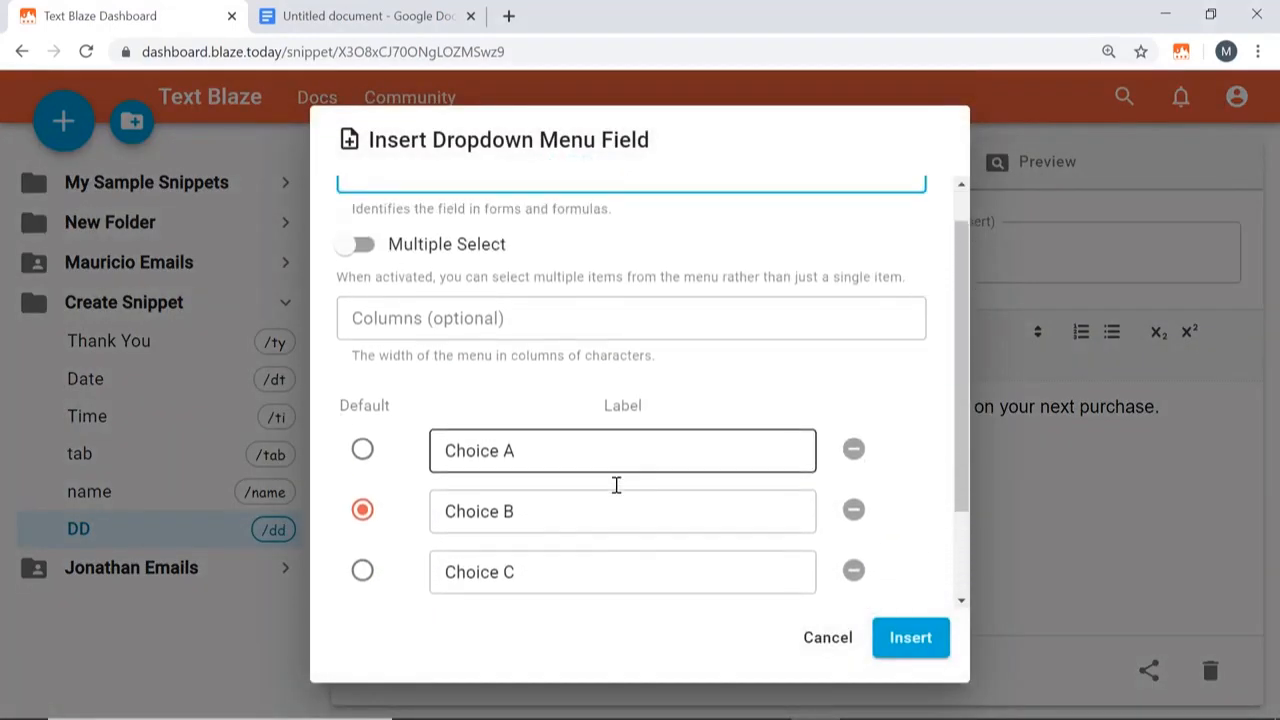
scroll("down", 3)
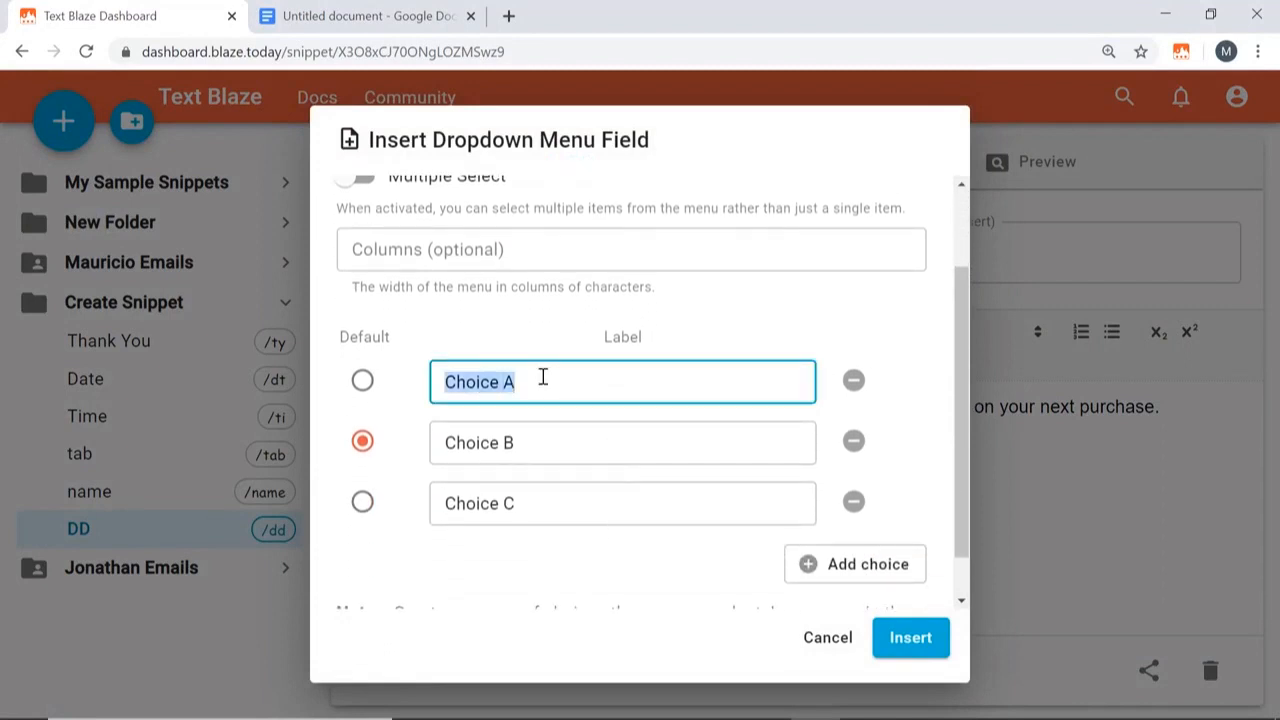
type("1")
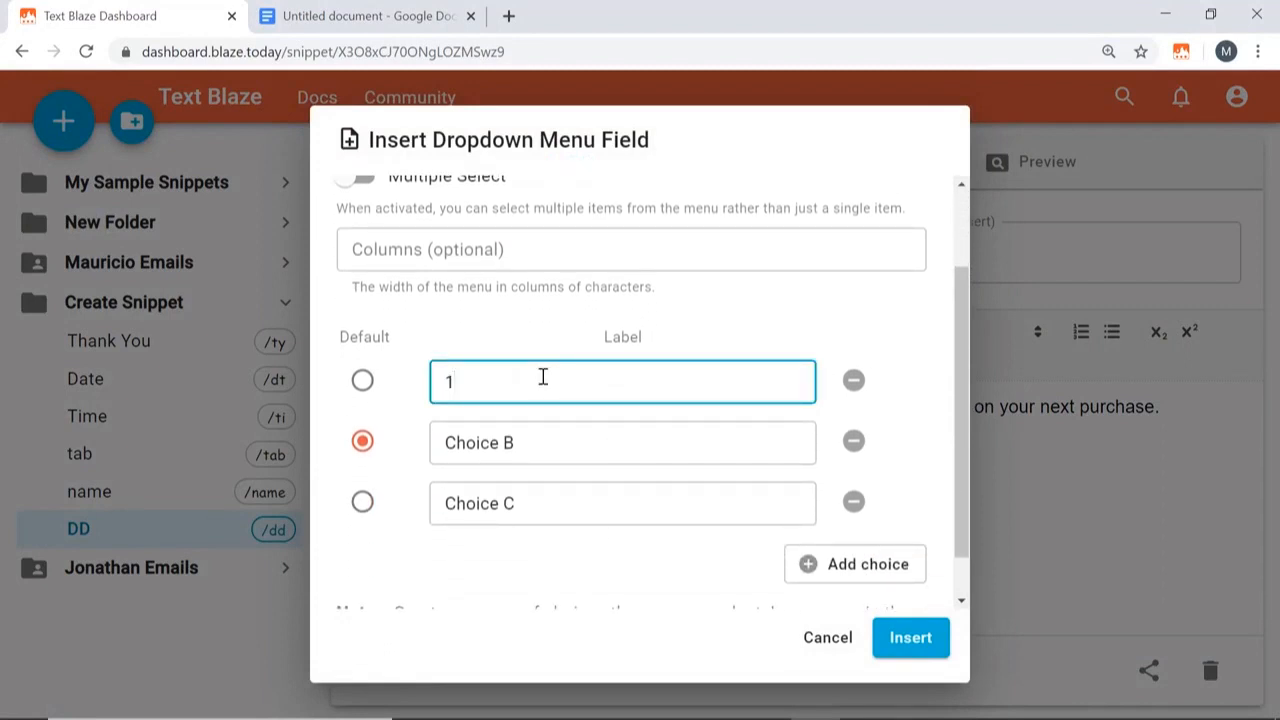
type("0")
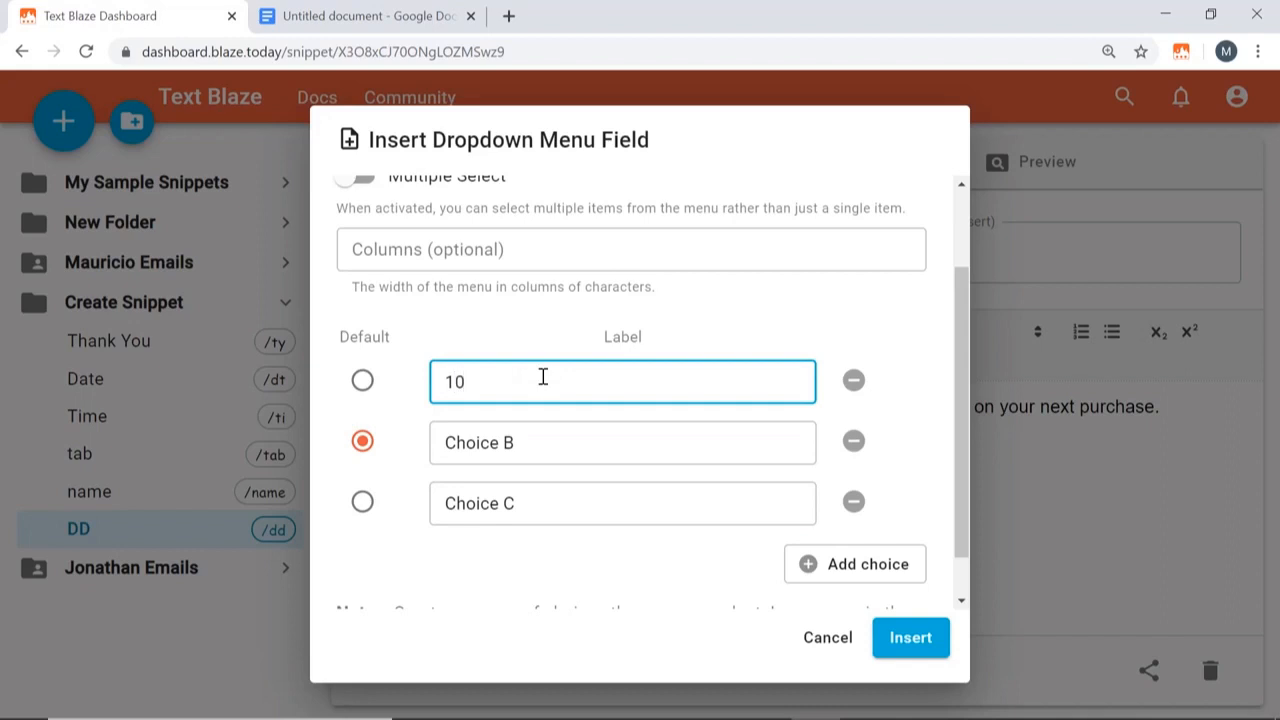
type("%")
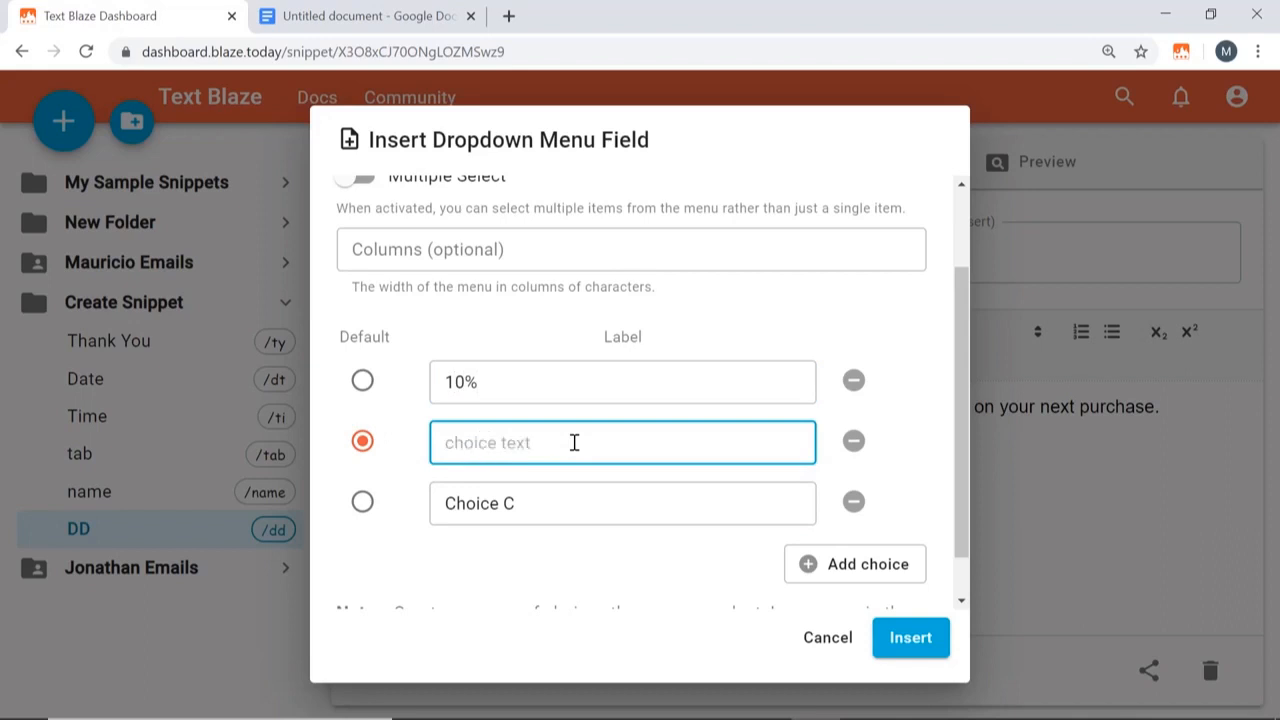
type("15%")
left_click(622, 502)
type("20")
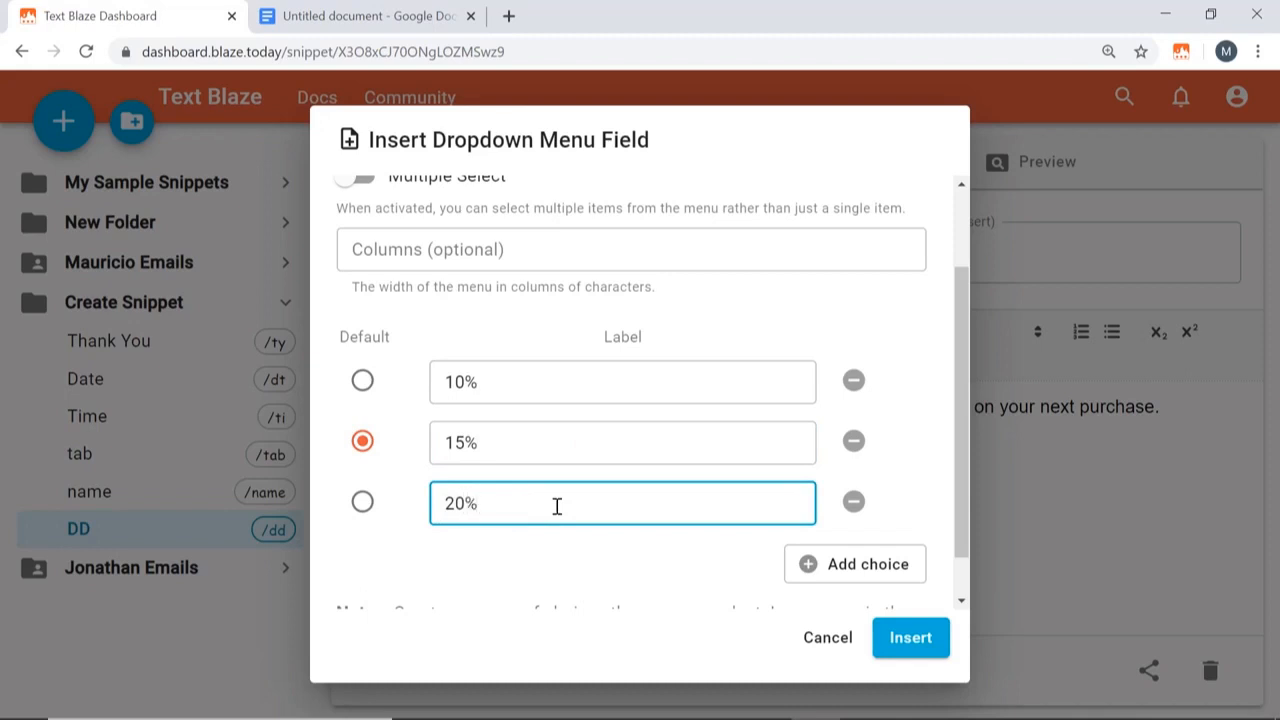
left_click(908, 636)
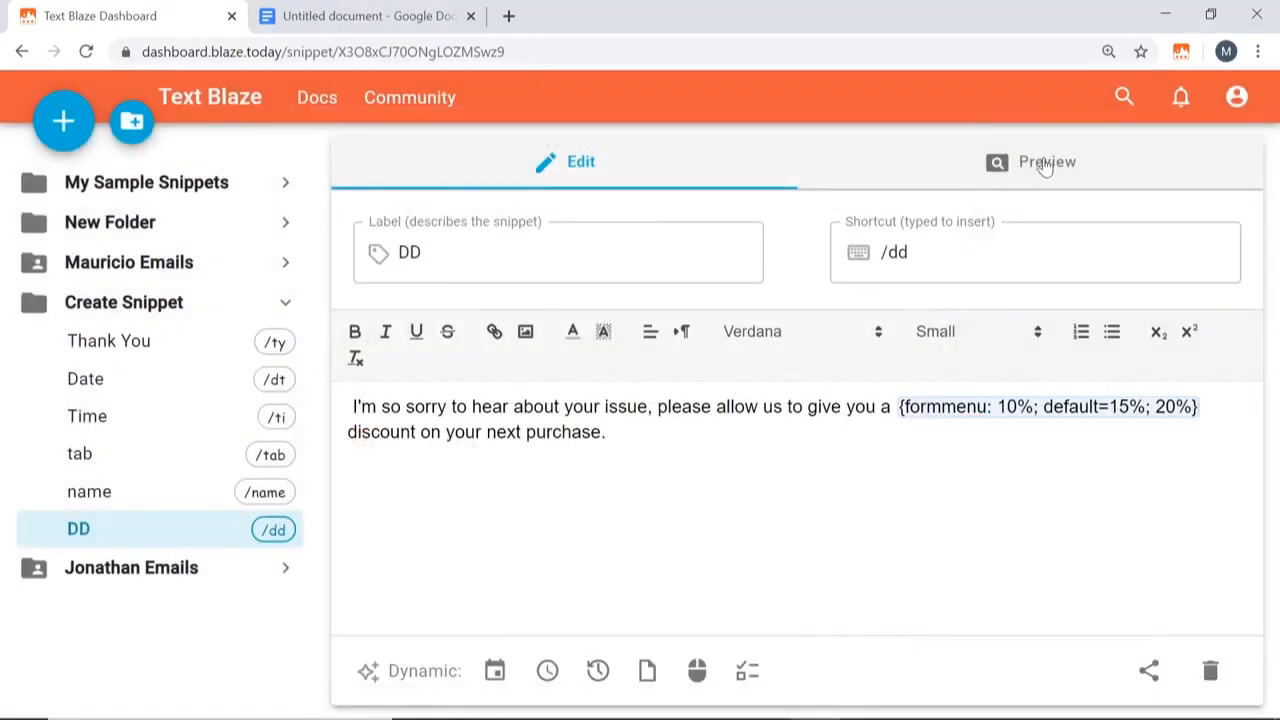
left_click(1046, 160)
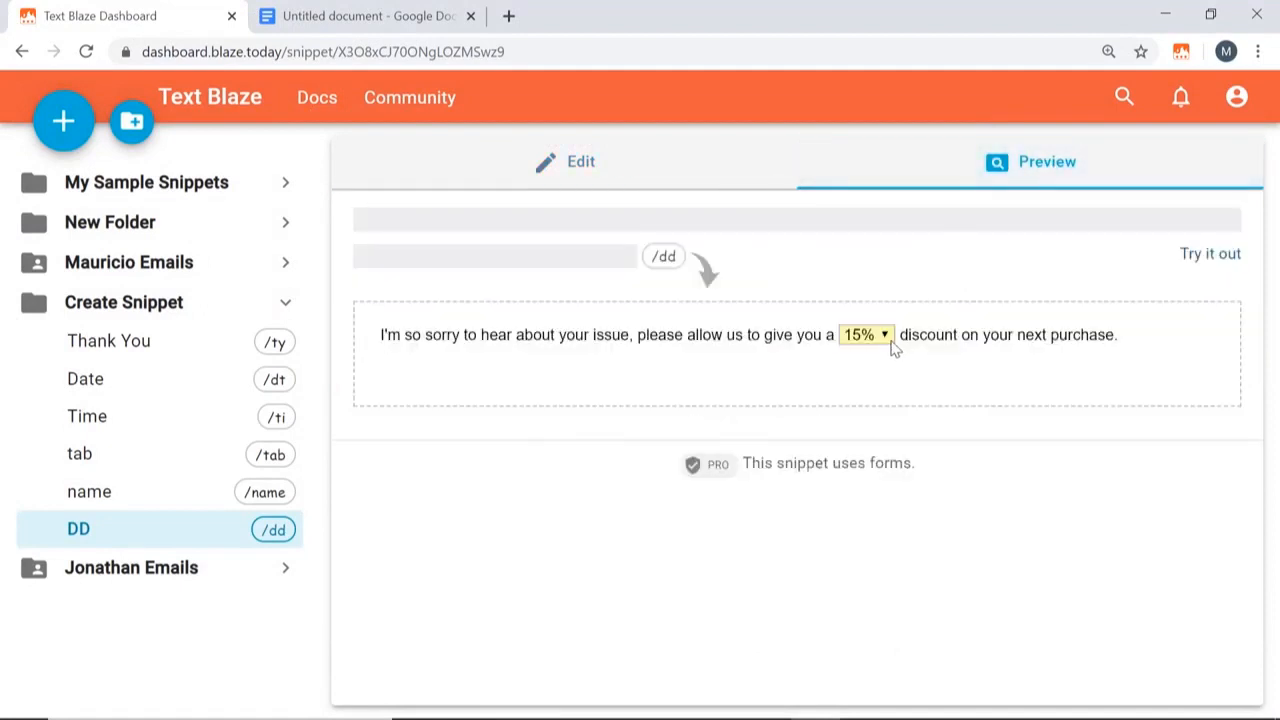
left_click(864, 334)
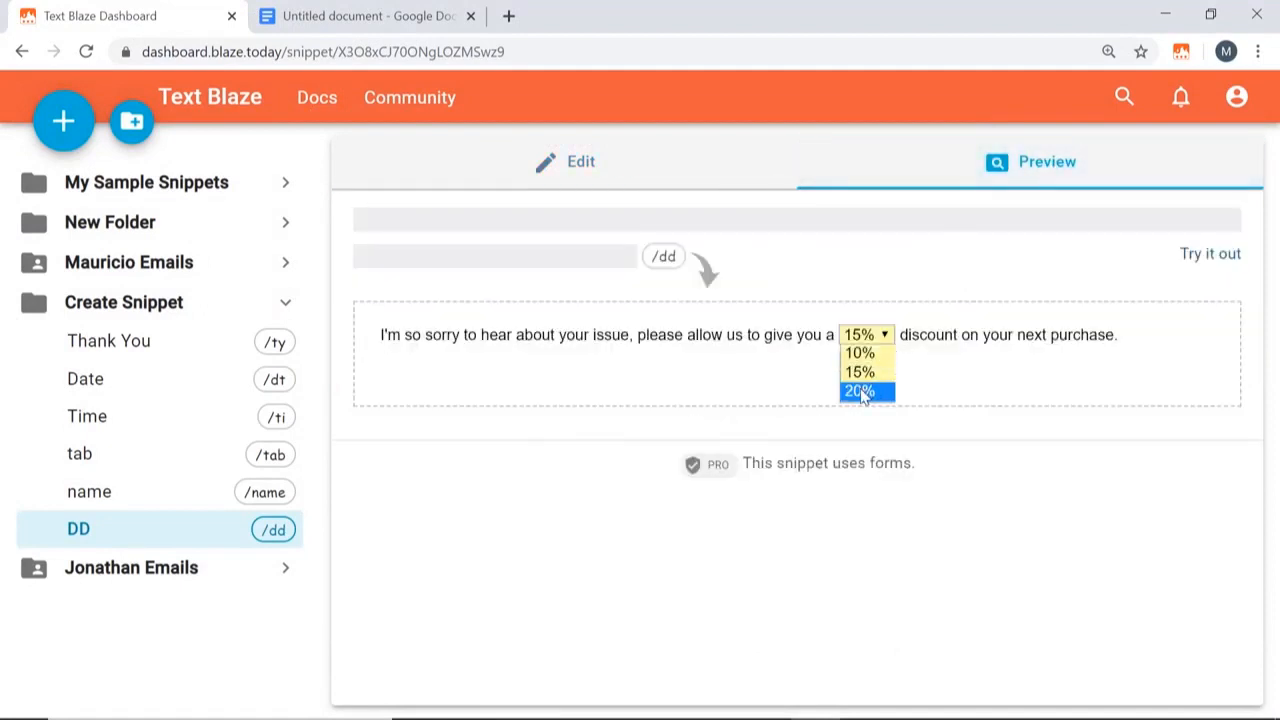
left_click(564, 160)
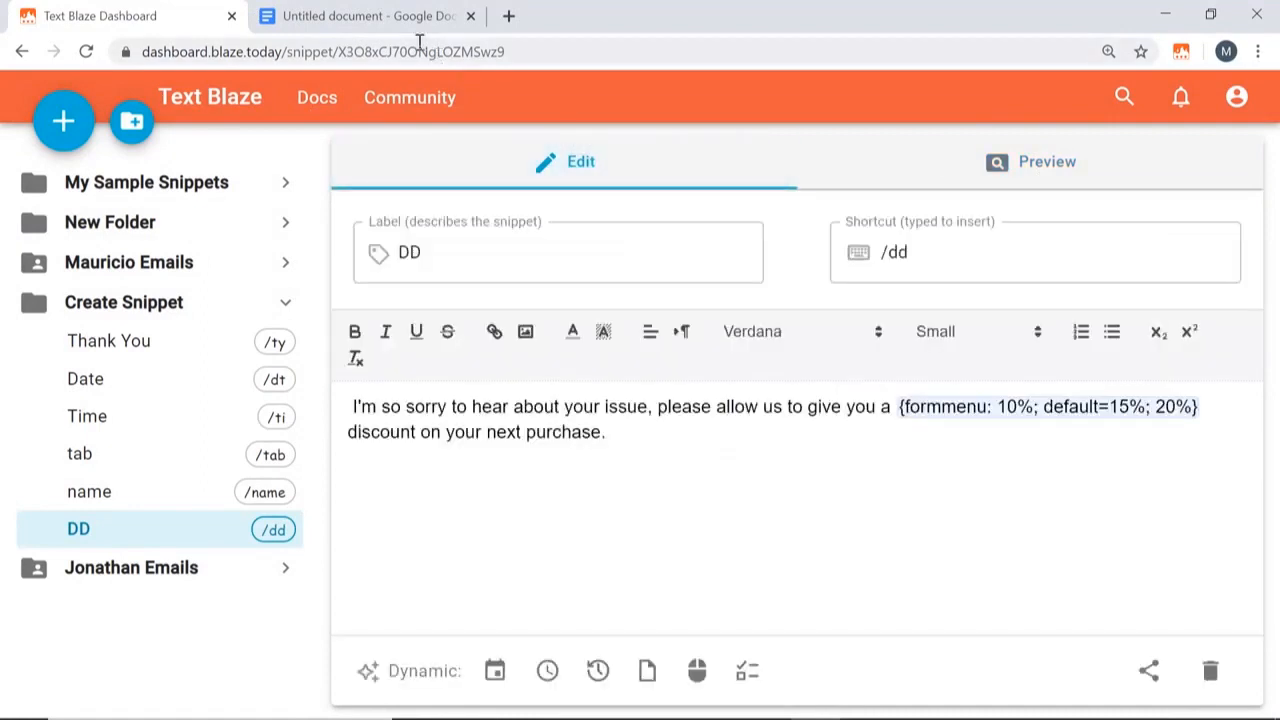
- In the Google document, trigger /dd and choose the 10% discount in the snippet form
left_click(364, 16)
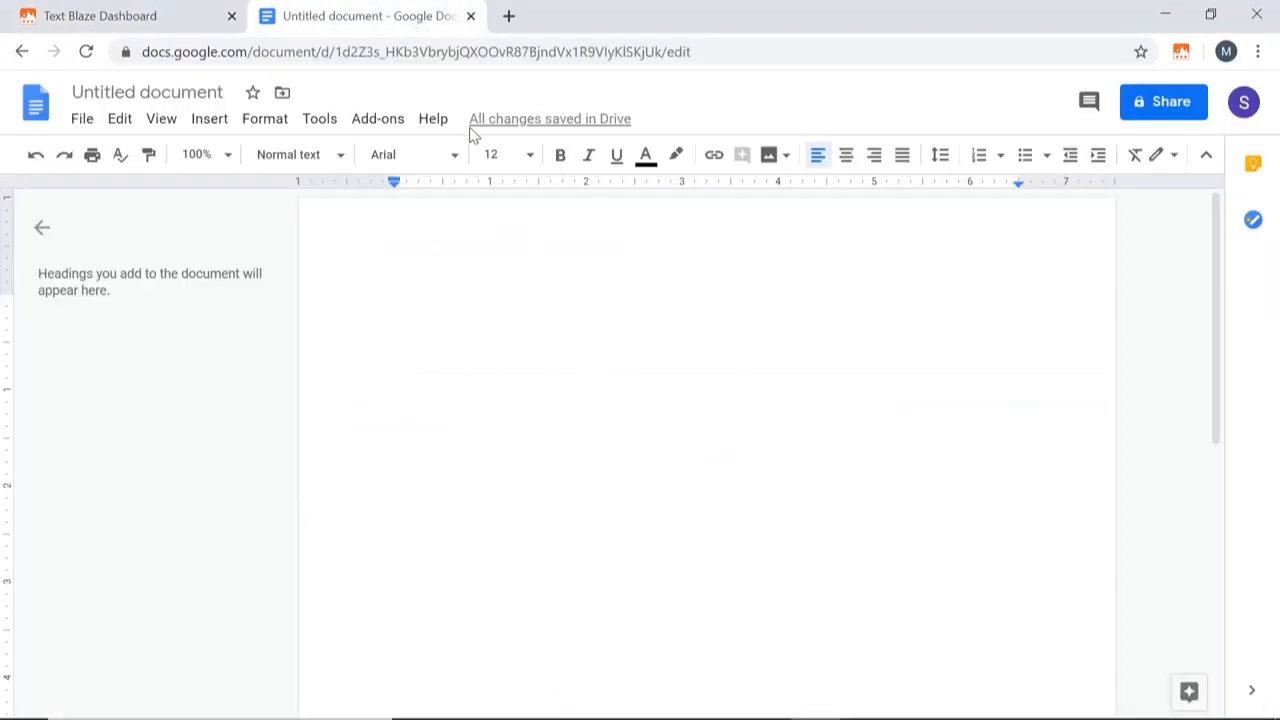
type("/dd")
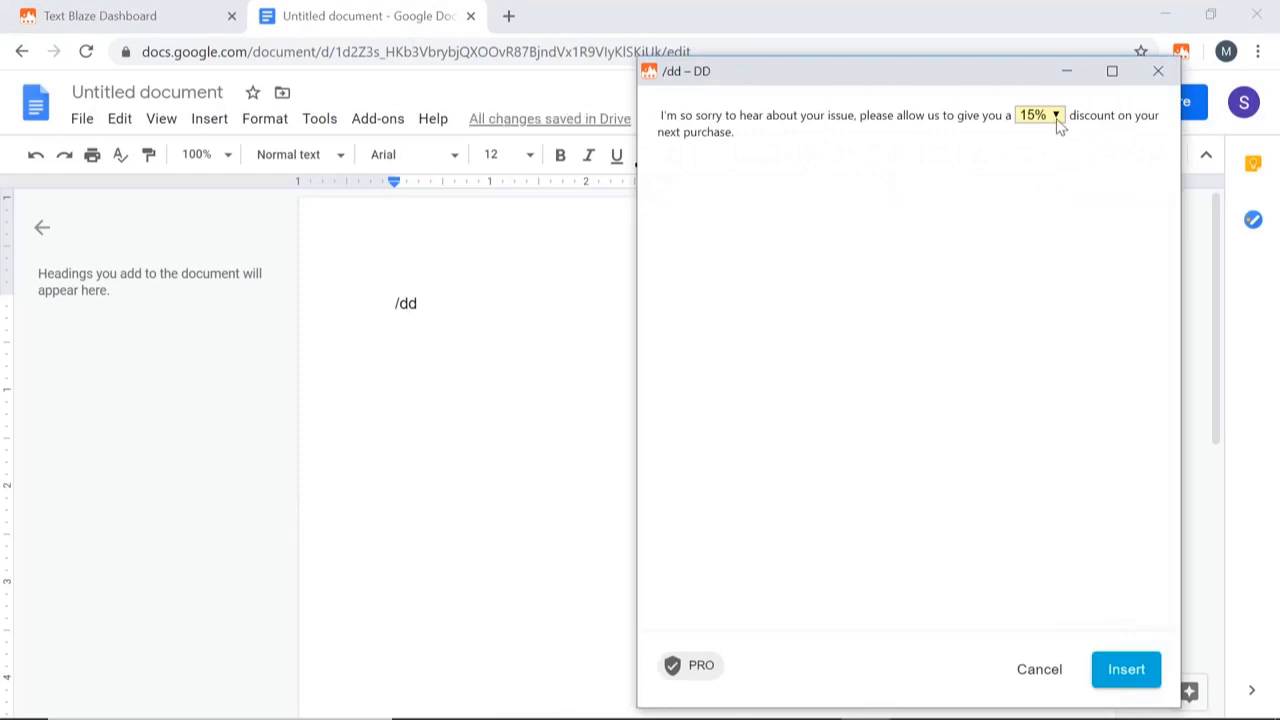
left_click(1036, 114)
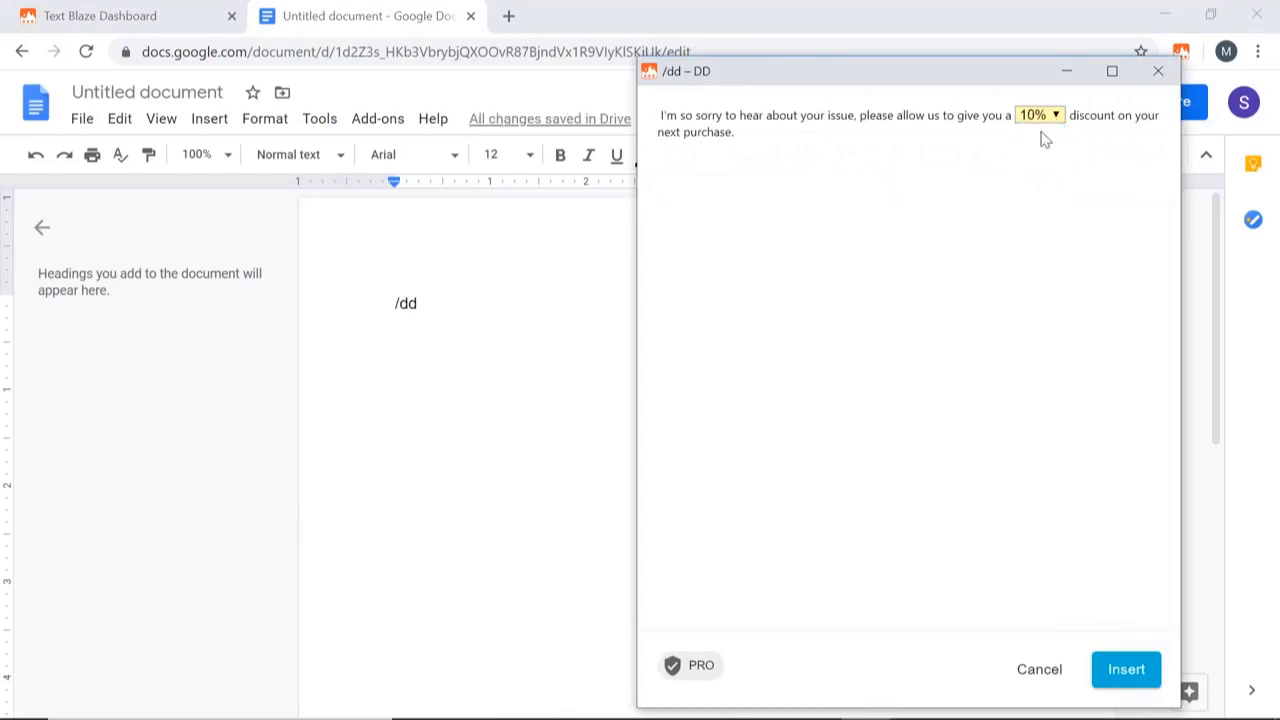
left_click(1126, 668)
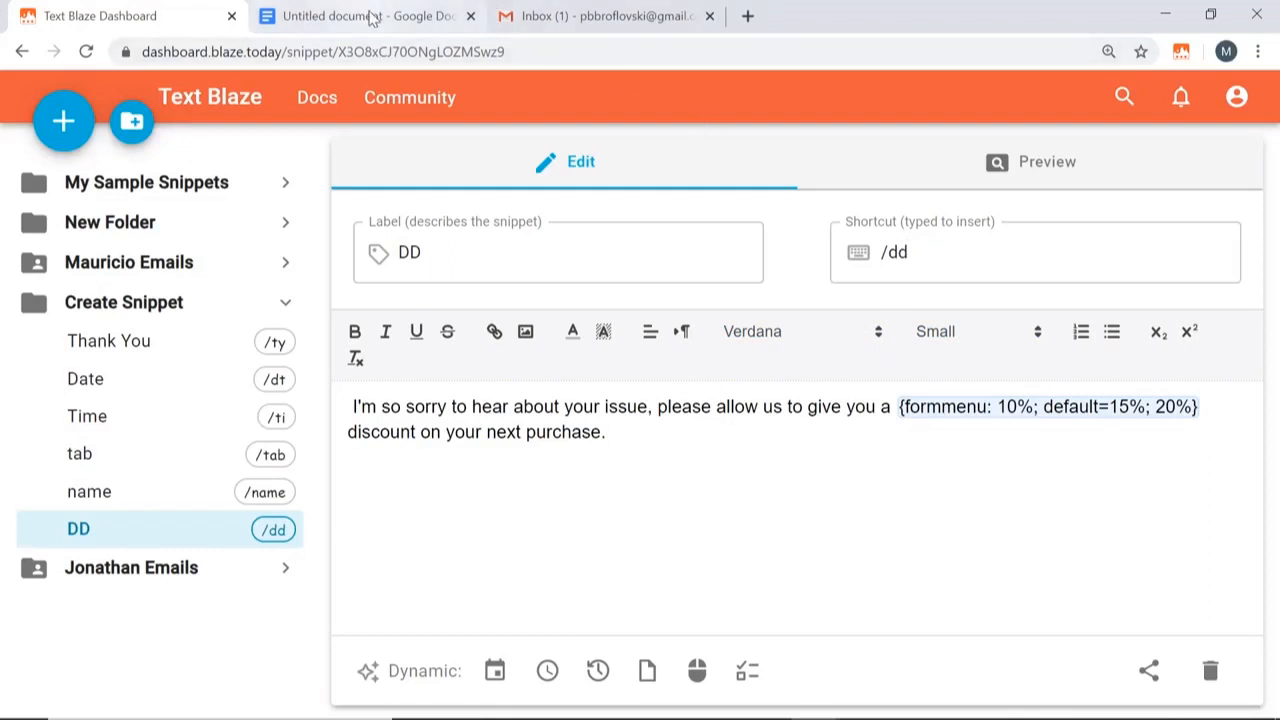
- Compose a new Gmail message and insert the /dd snippet with a 20% discount
left_click(604, 16)
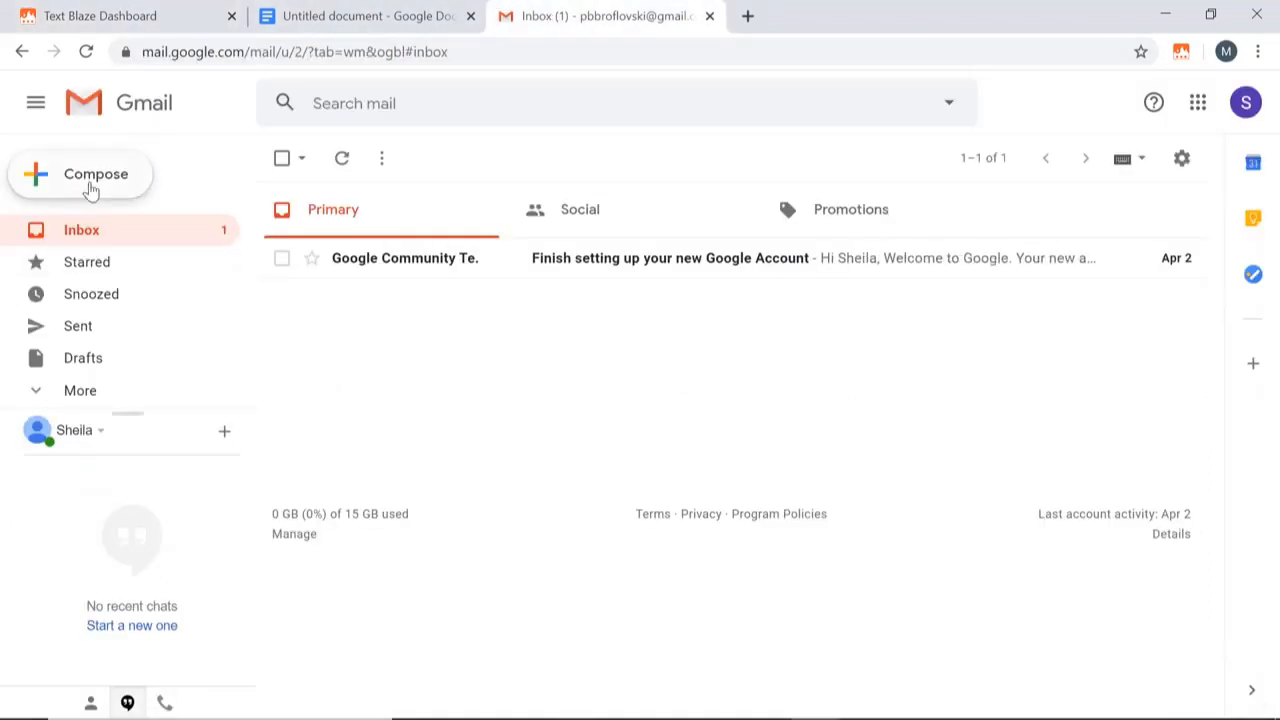
left_click(80, 174)
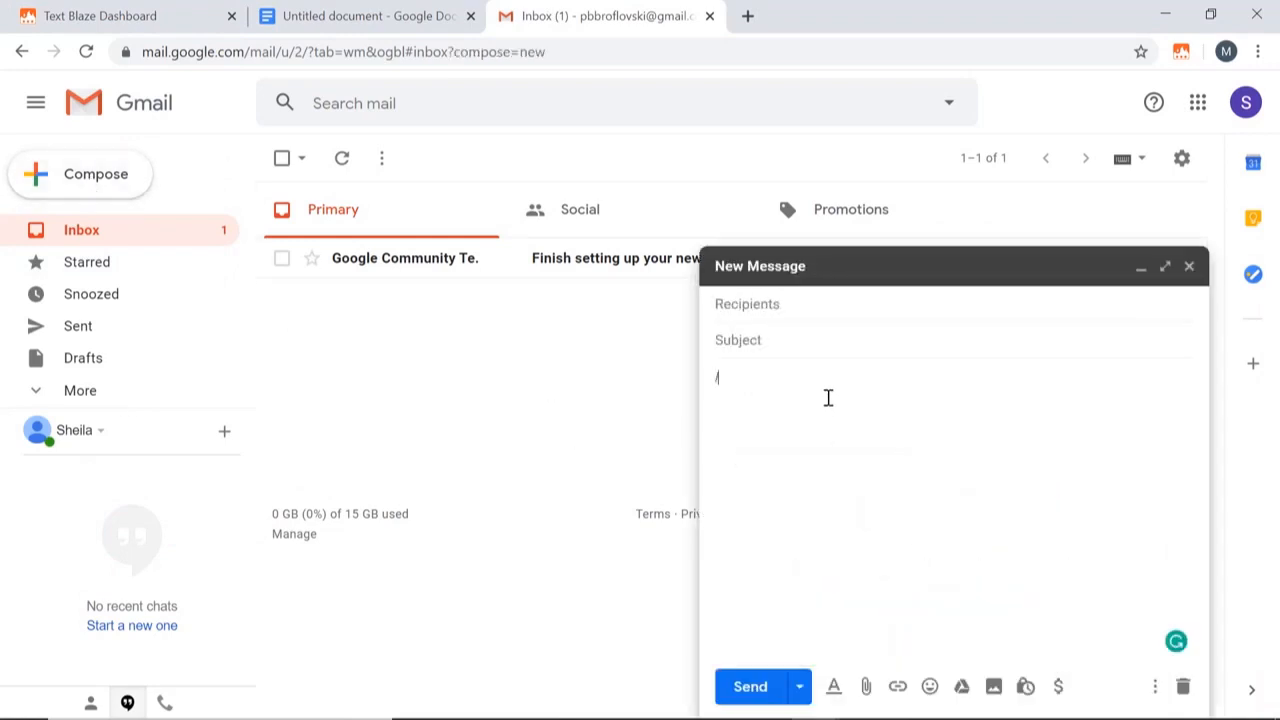
type("/dd")
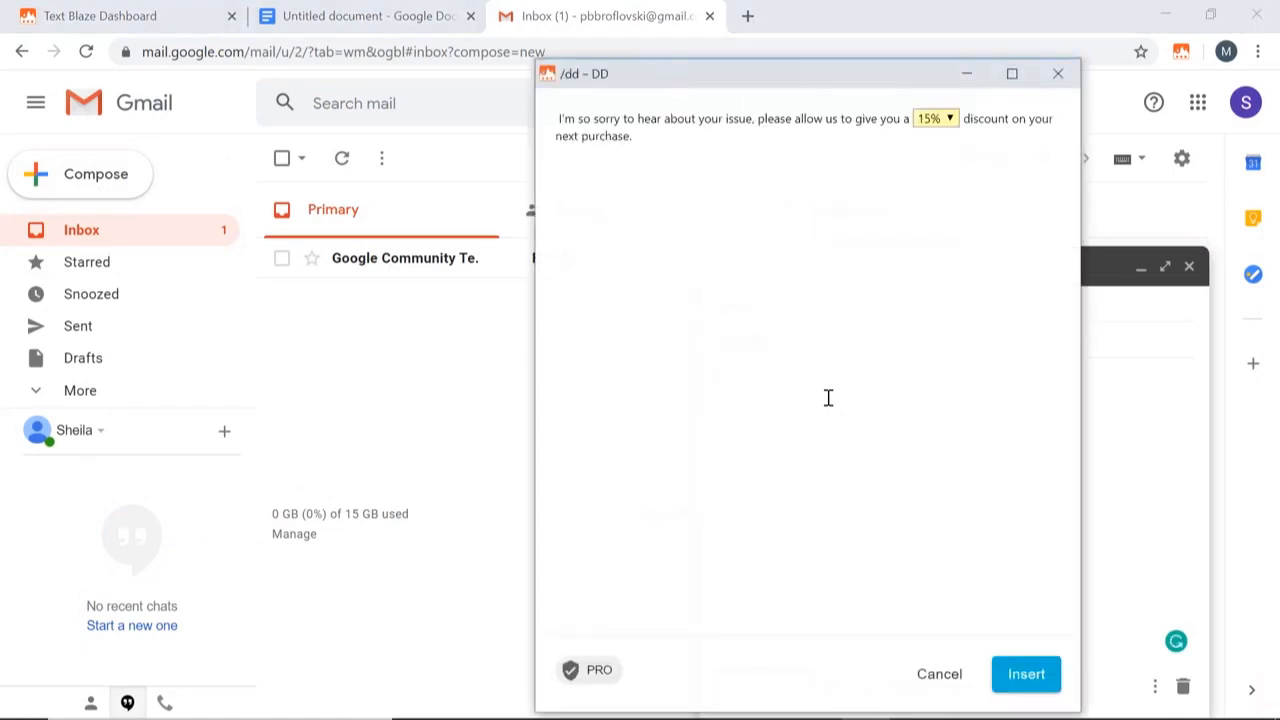
left_click(934, 118)
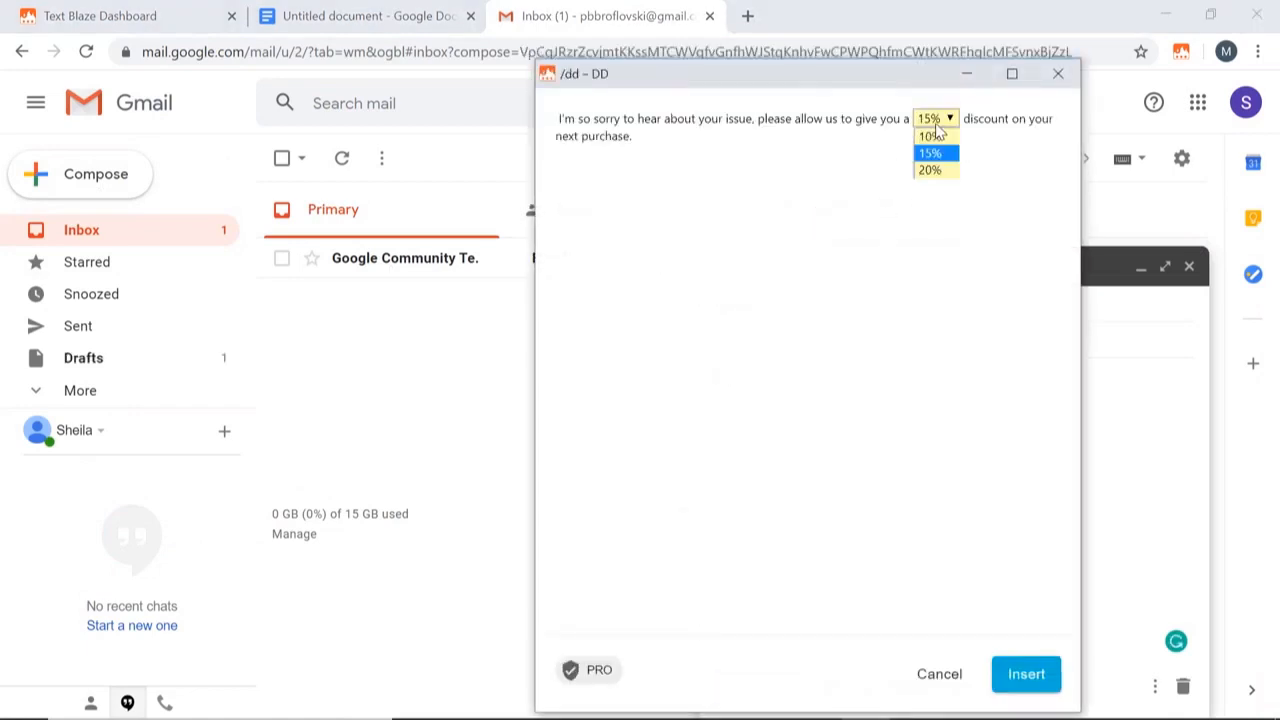
left_click(928, 170)
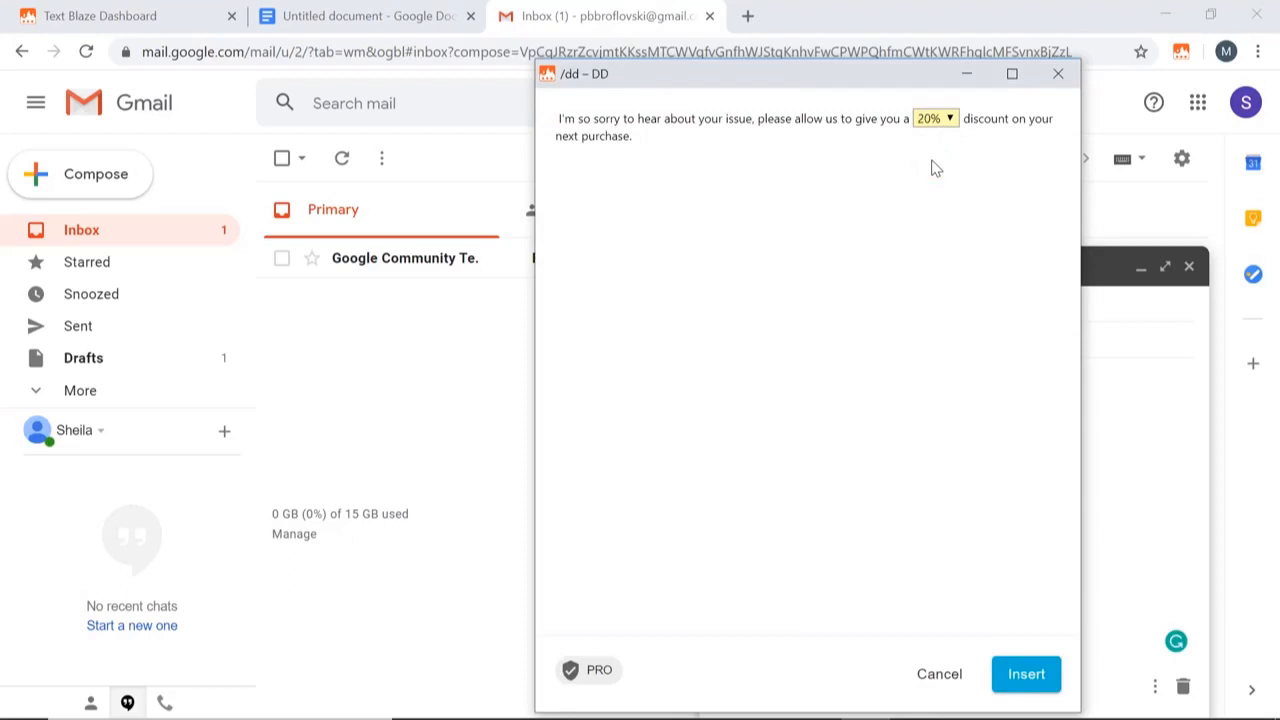
left_click(1024, 672)
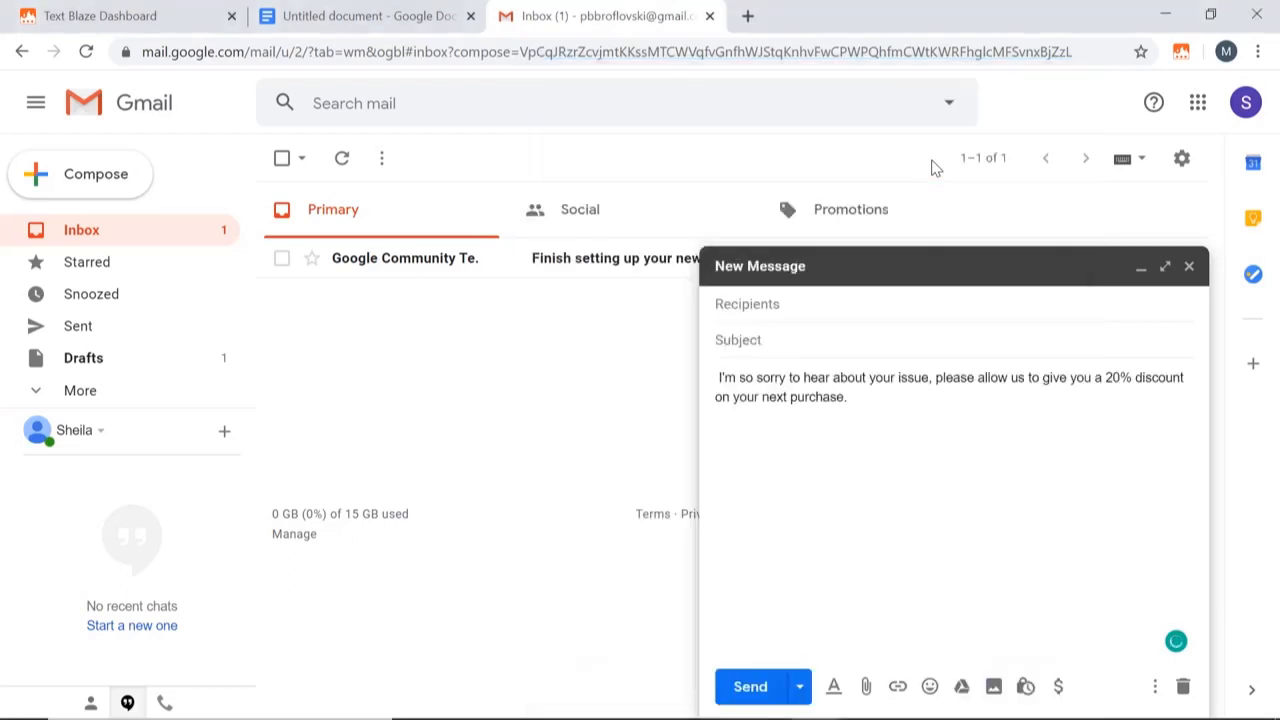